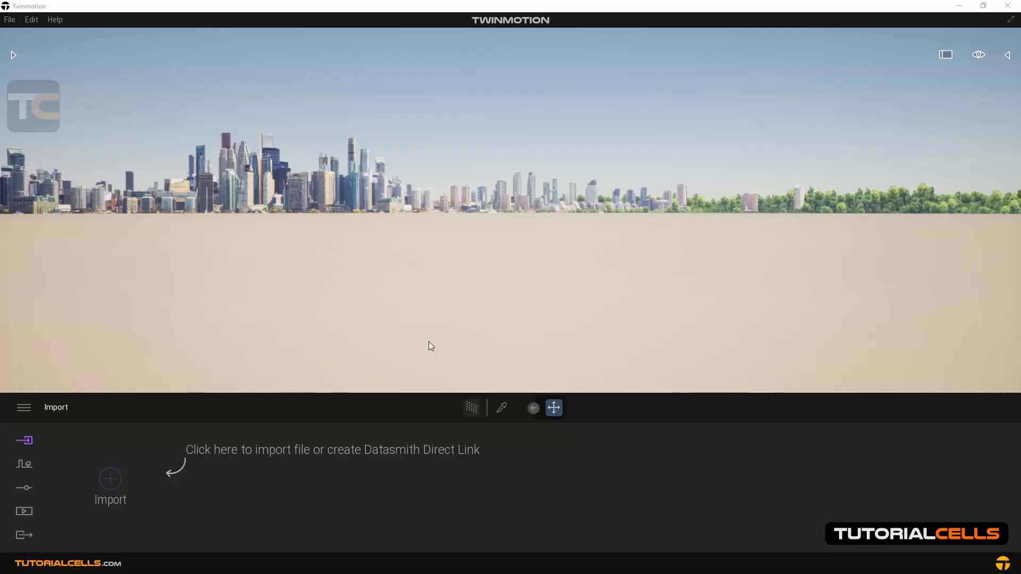
{"action": "mouse_move", "coordinate": [179, 358]}
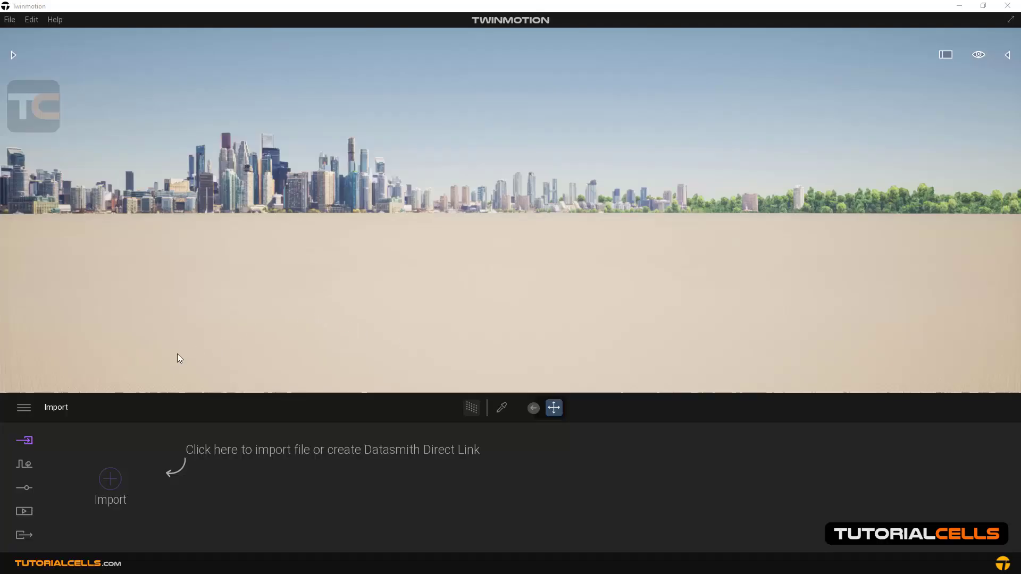
{"action": "mouse_move", "coordinate": [64, 448]}
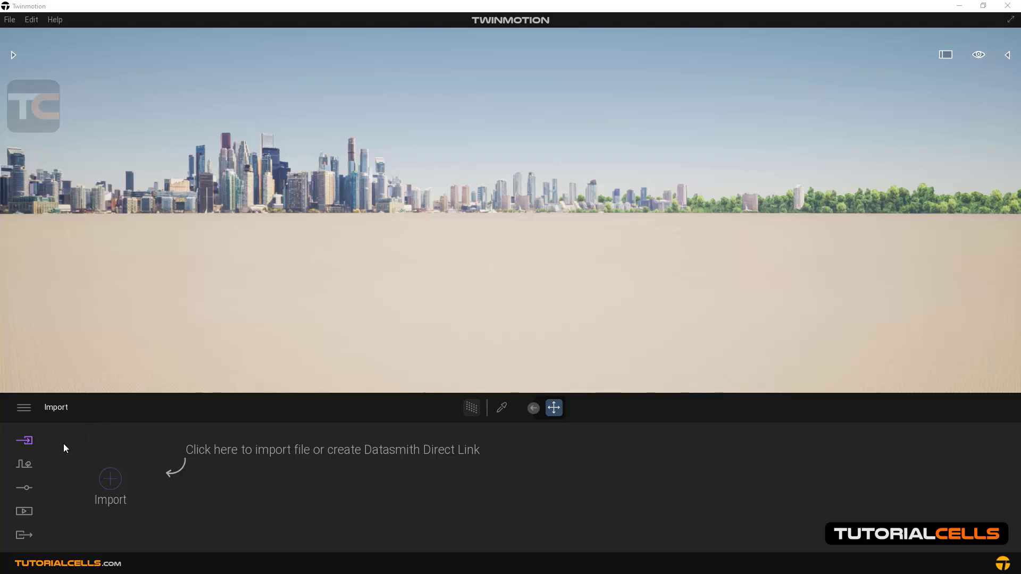
- Switch the left sidebar to the Context category listing Paths, Vegetation and Urban tools
{"action": "left_click", "coordinate": [23, 464]}
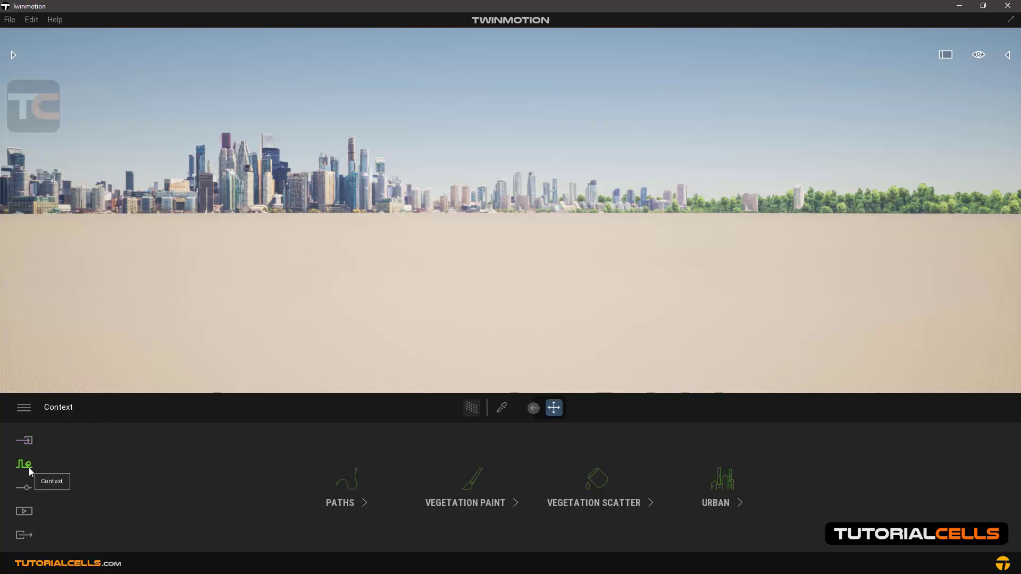
- Start the Urban street map and search 'new', listing New York and New Jersey
{"action": "left_click", "coordinate": [722, 487]}
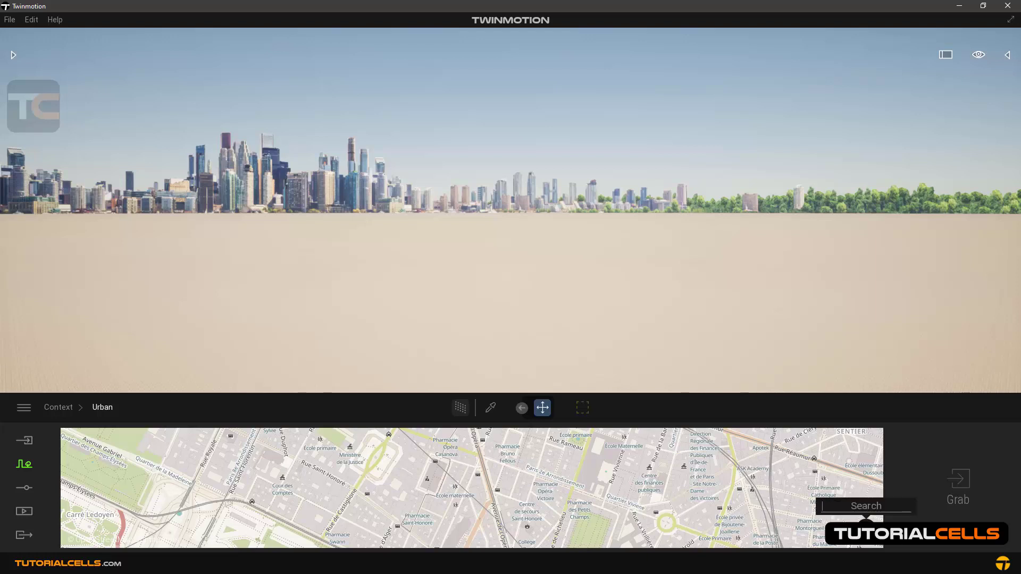
{"action": "type", "text": "new"}
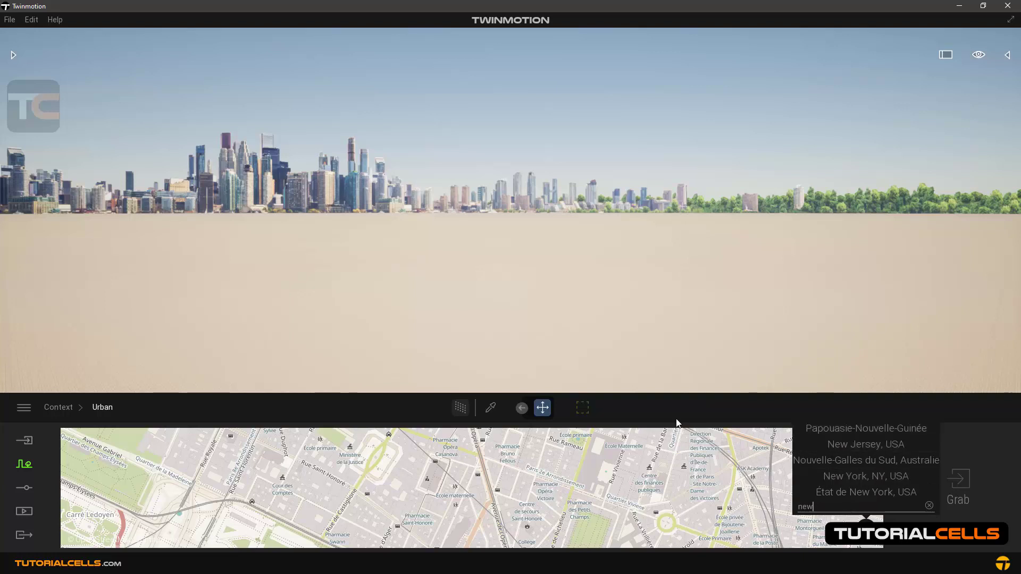
- Enable Zone to grab and pan the map so the wanted city blocks sit inside the rectangle
{"action": "left_click", "coordinate": [583, 407]}
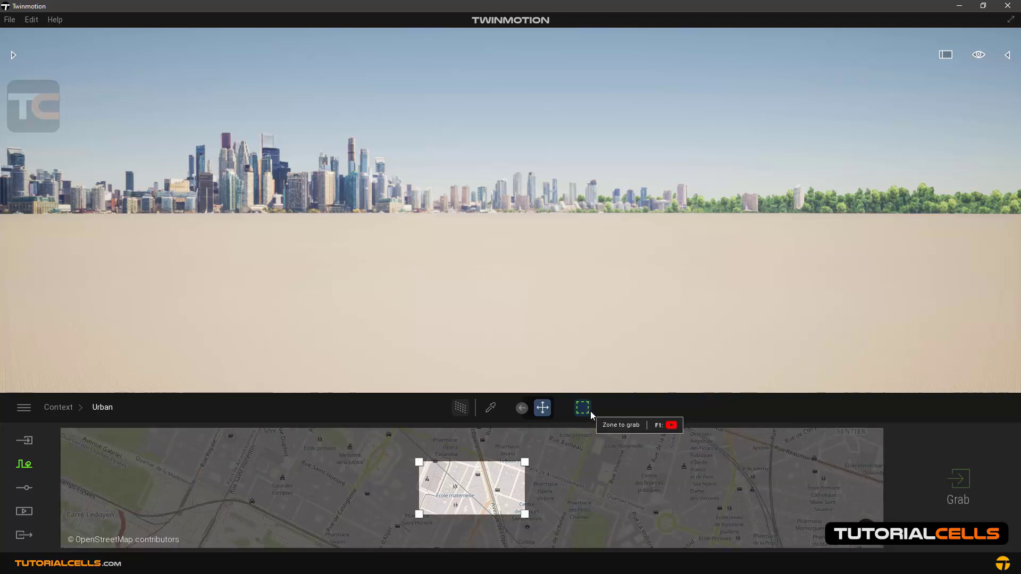
{"action": "mouse_move", "coordinate": [588, 414]}
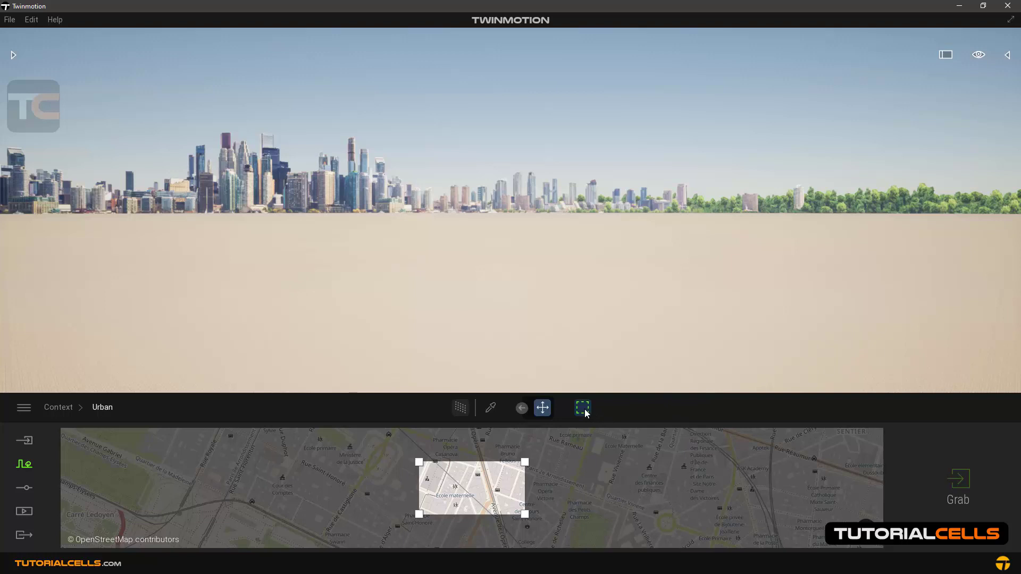
{"action": "left_click", "coordinate": [583, 408]}
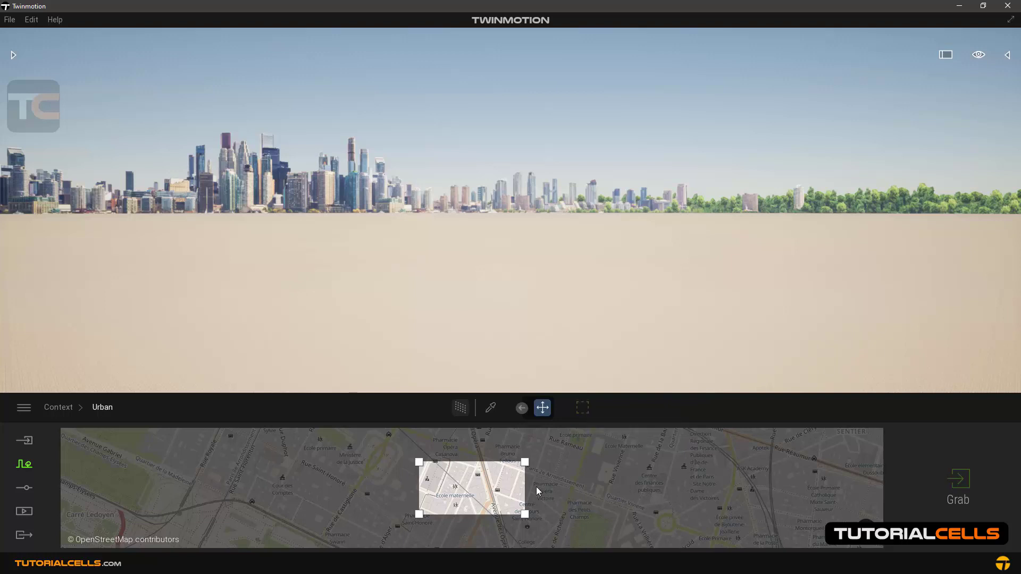
{"action": "mouse_move", "coordinate": [555, 492]}
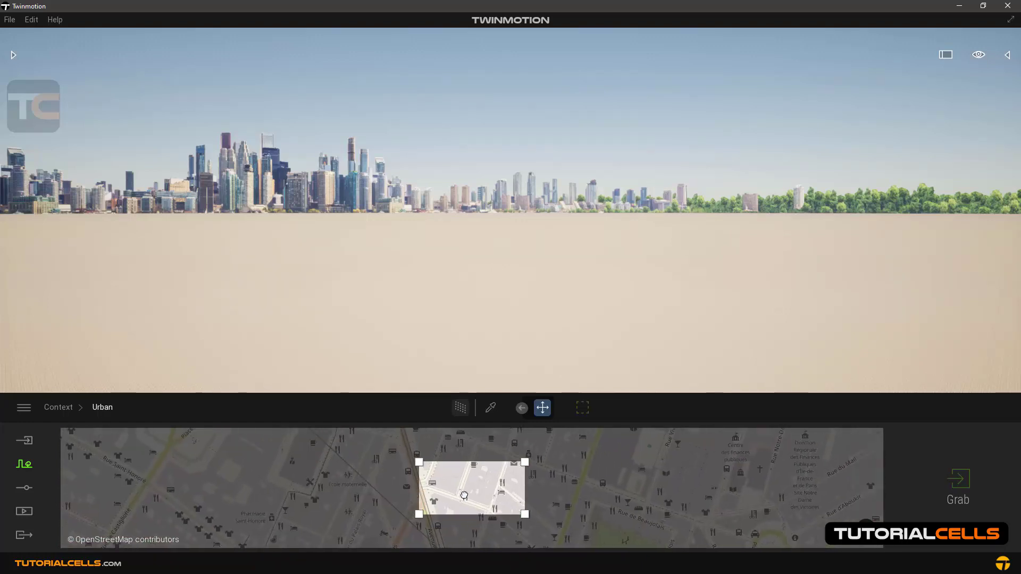
{"action": "left_click_drag", "start_coordinate": [465, 495], "coordinate": [484, 487]}
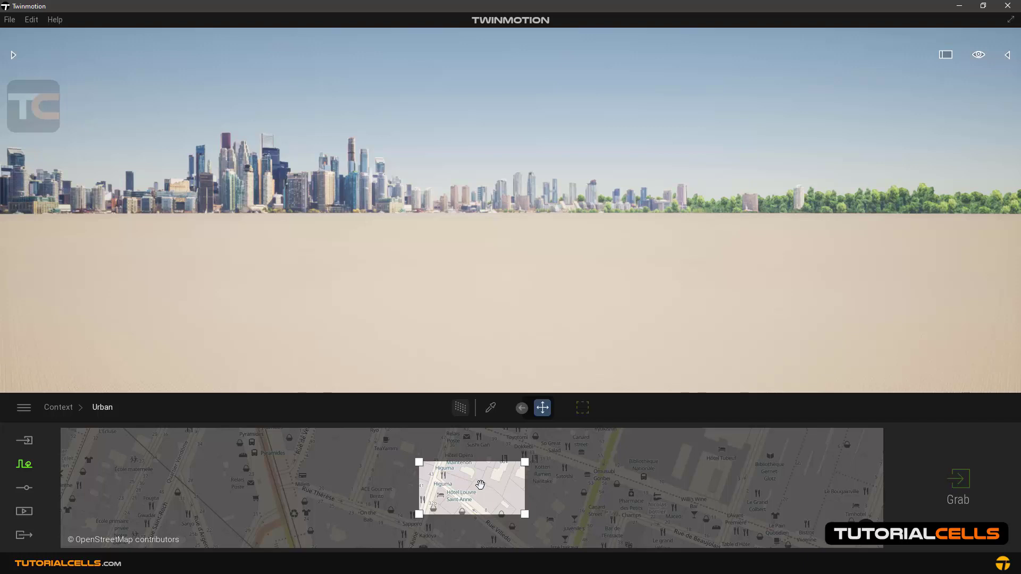
{"action": "mouse_move", "coordinate": [506, 482]}
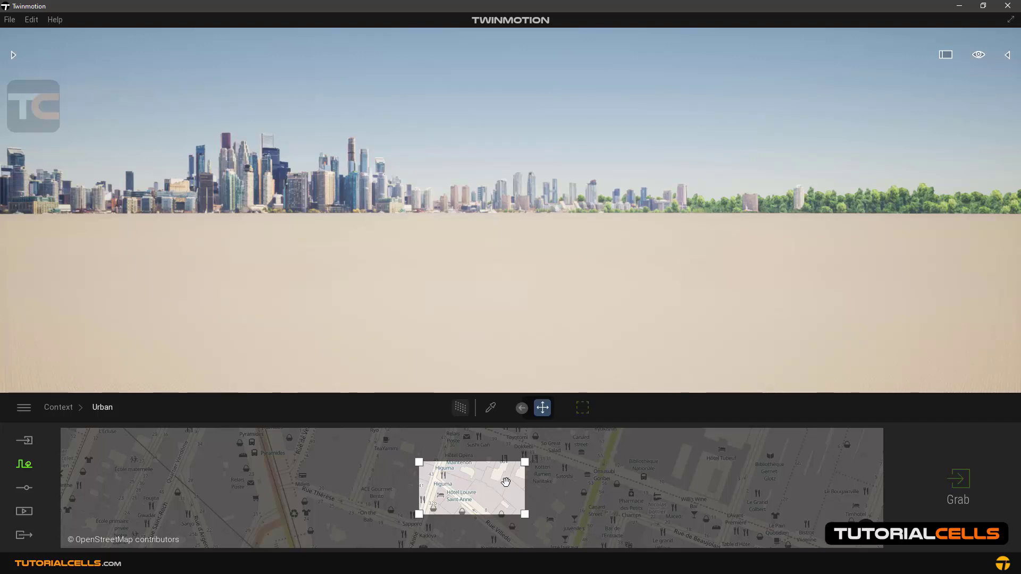
{"action": "mouse_move", "coordinate": [951, 485]}
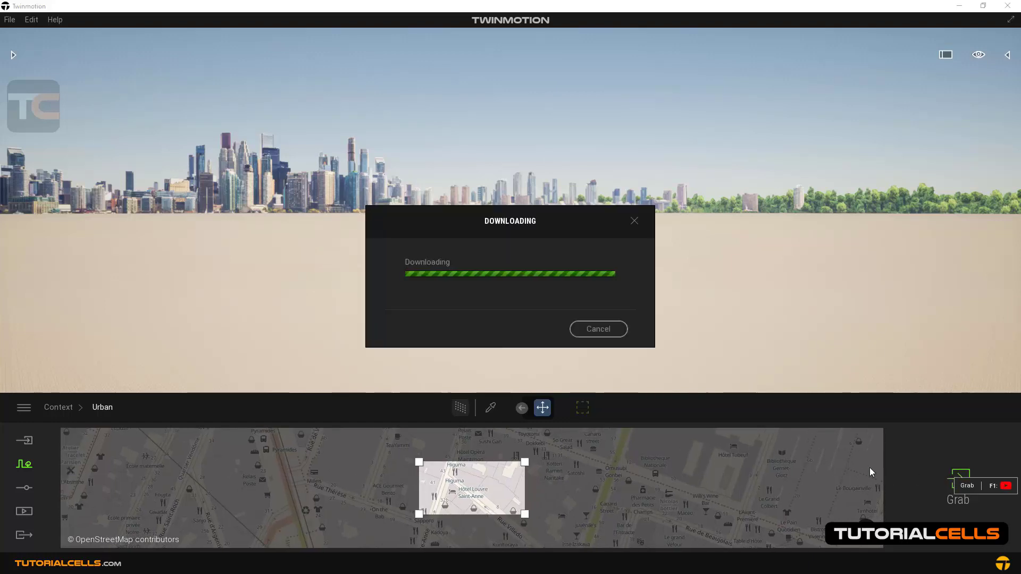
{"action": "mouse_move", "coordinate": [475, 270]}
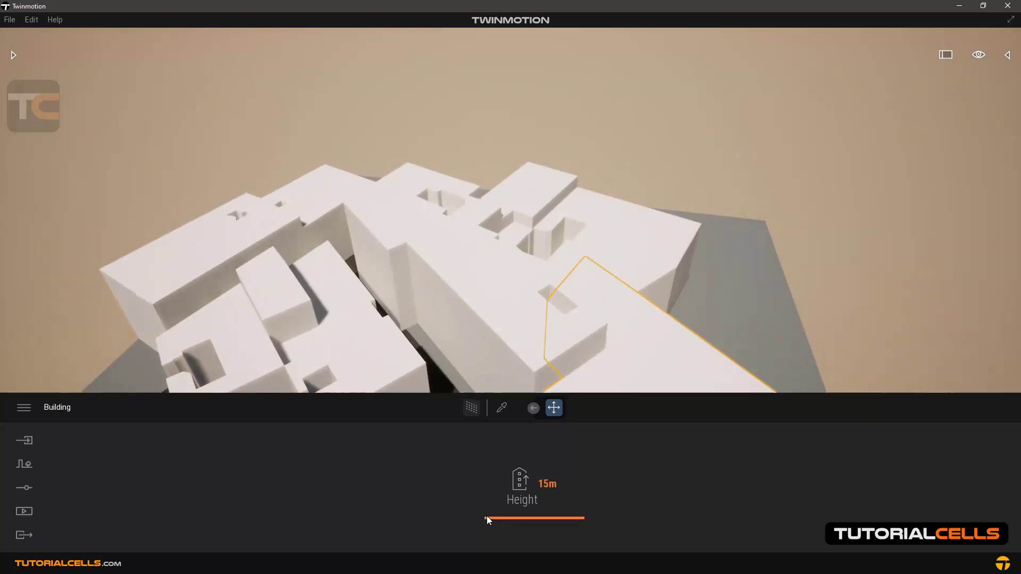
- Select one generated building and raise its Height from 15m to 18m
{"action": "left_click_drag", "start_coordinate": [485, 519], "coordinate": [487, 514]}
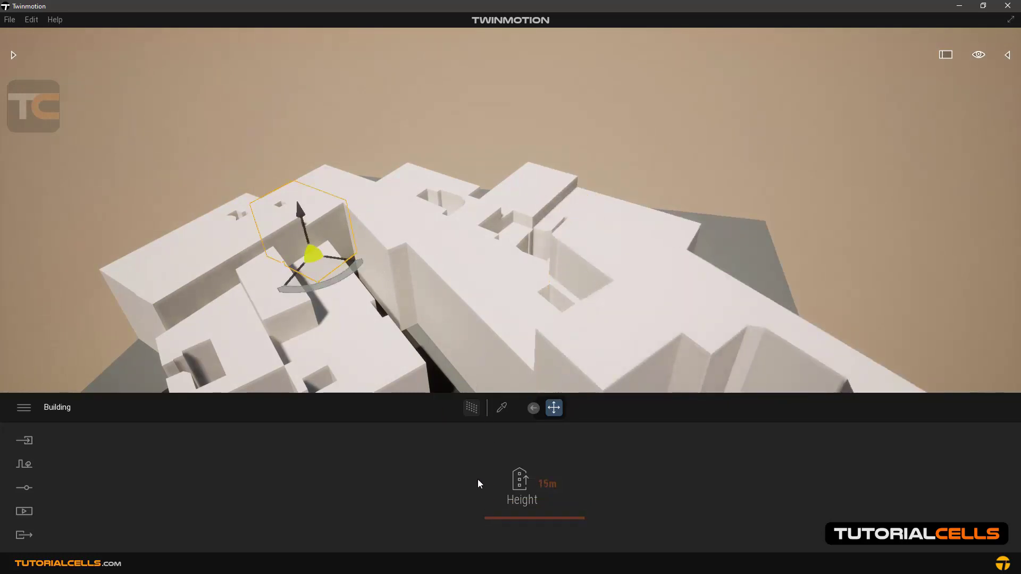
{"action": "left_click_drag", "start_coordinate": [482, 514], "coordinate": [495, 514]}
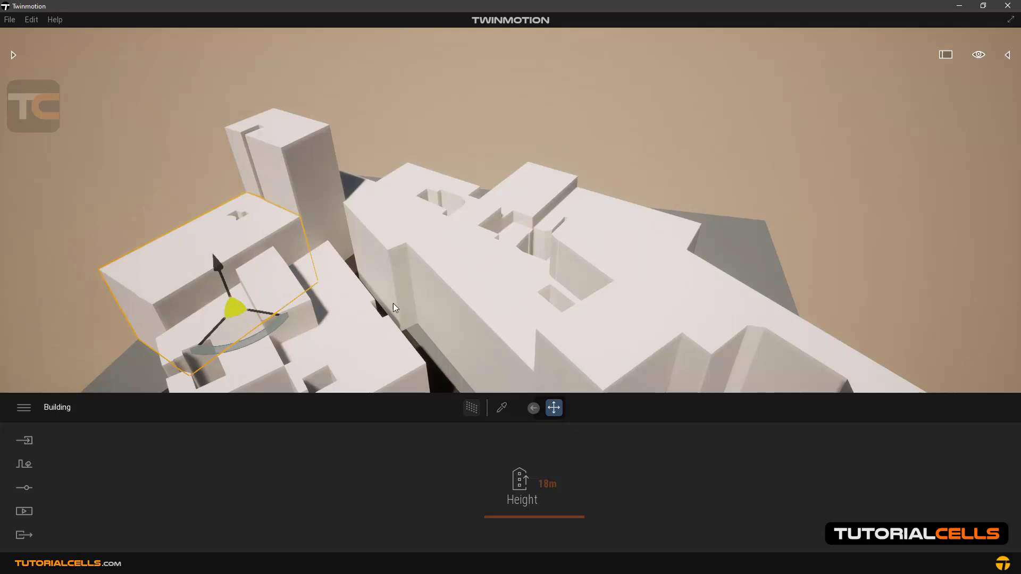
{"action": "mouse_move", "coordinate": [964, 378]}
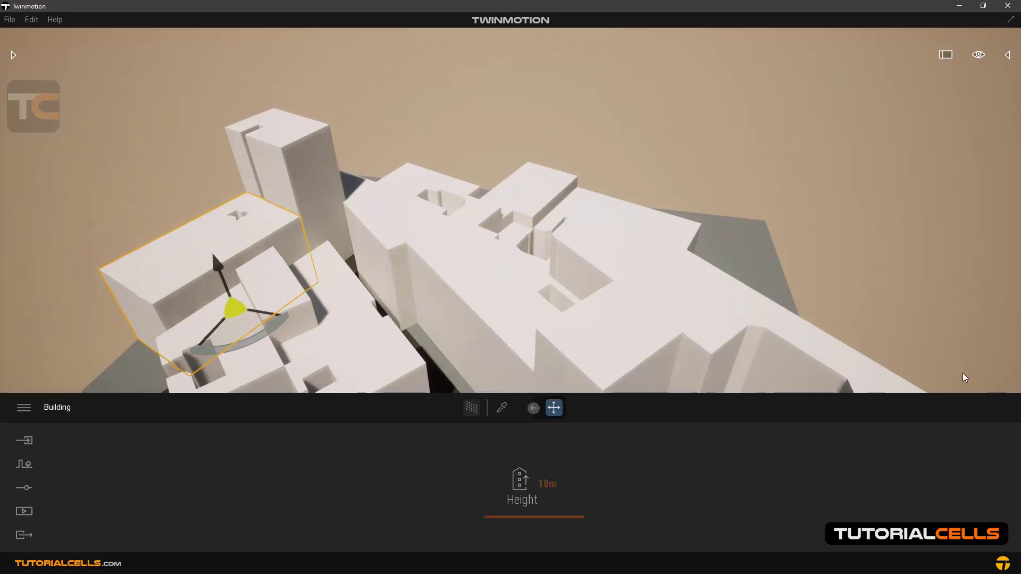